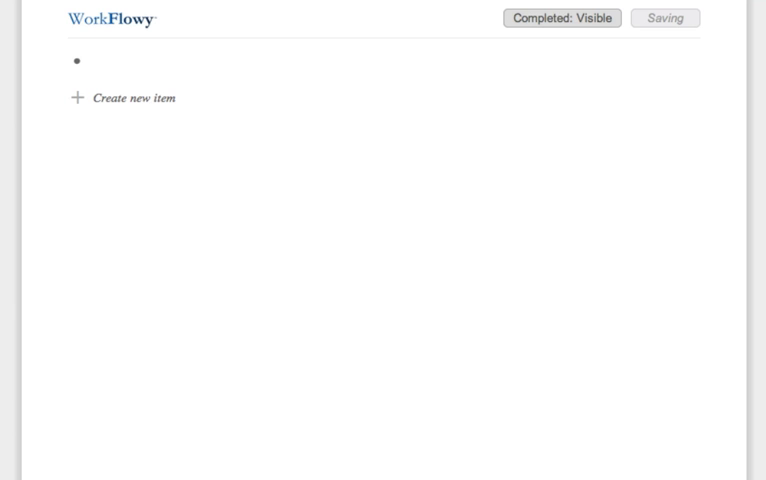
# Step: Type the top-level list items Goals, Projects, Chores, Thoughts and Links
pyautogui.write('Goals')
pyautogui.write('Chorse')
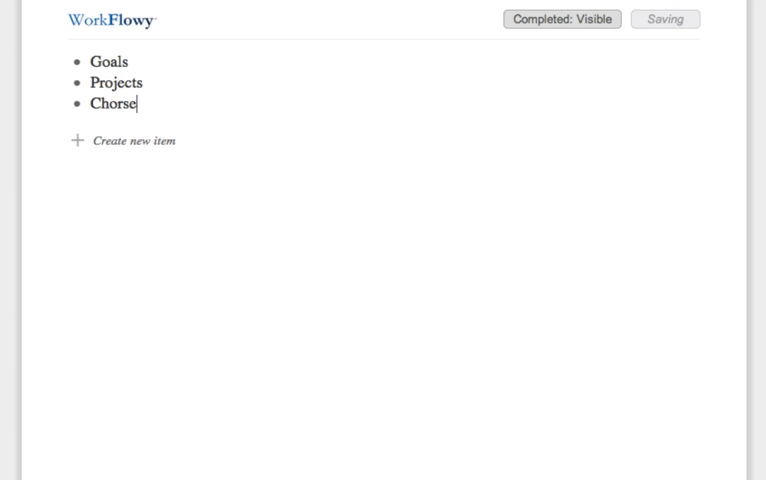
pyautogui.write('Thoughts')
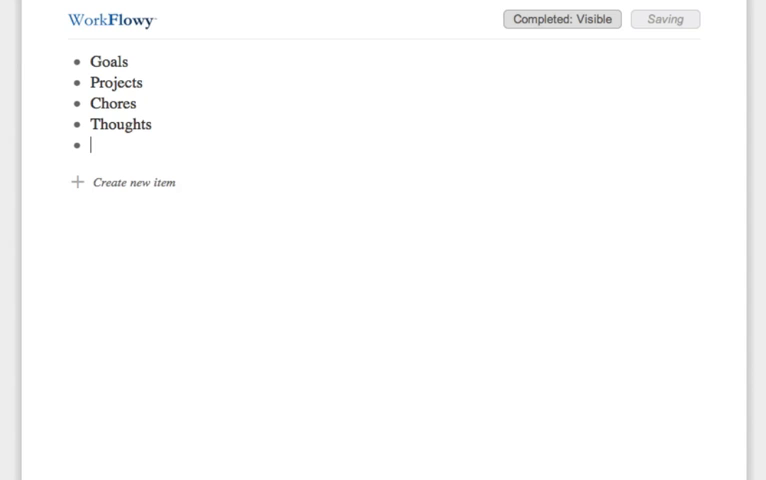
pyautogui.write('Links')
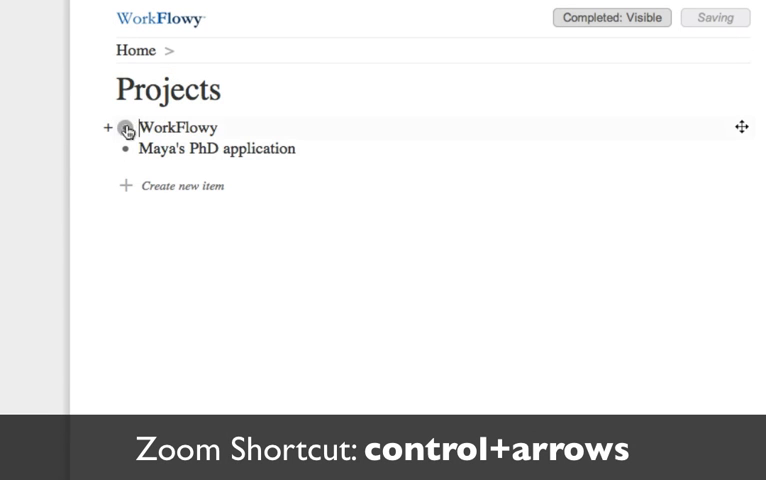
# Step: Zoom into the WorkFlowy project, then expand and collapse Launch
pyautogui.click(126, 127)
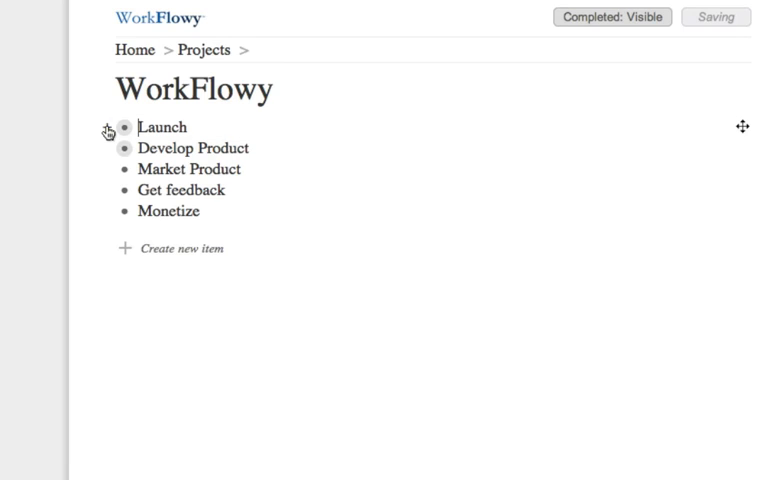
pyautogui.press('ctrl+space')
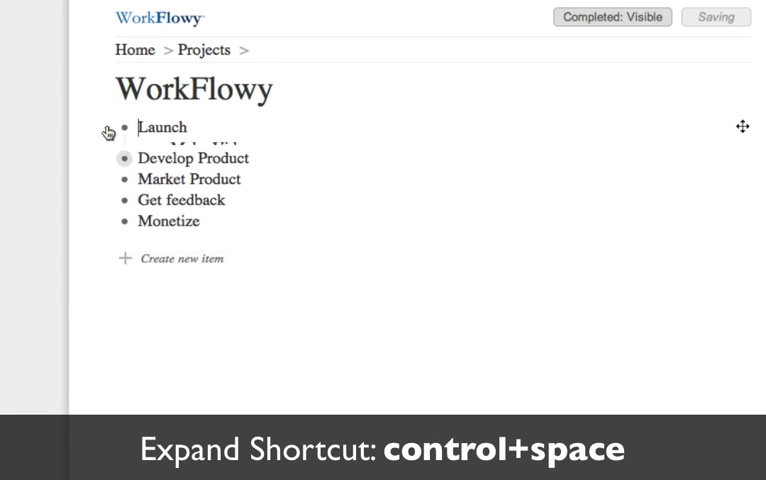
pyautogui.press('ctrl+space')
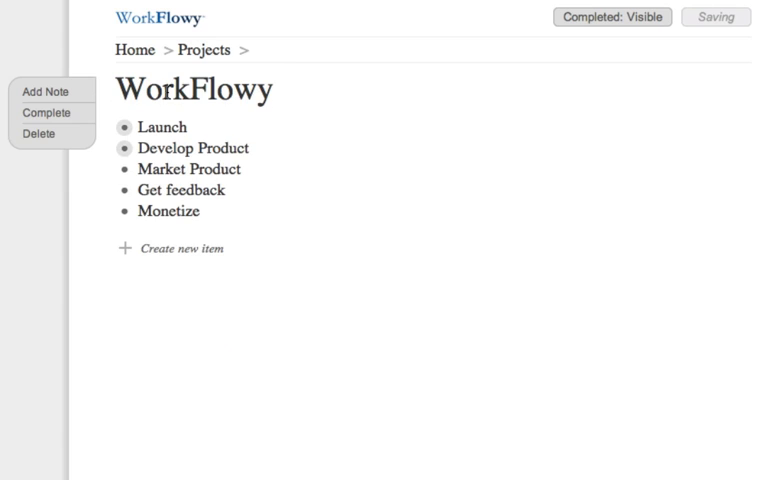
pyautogui.click(124, 148)
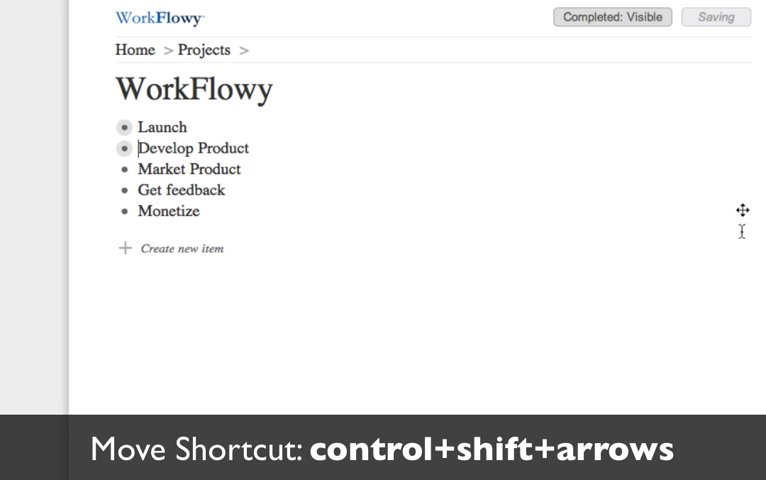
# Step: Move Monetize to first position and open an empty note on the project
pyautogui.press('ctrl+shift+up')
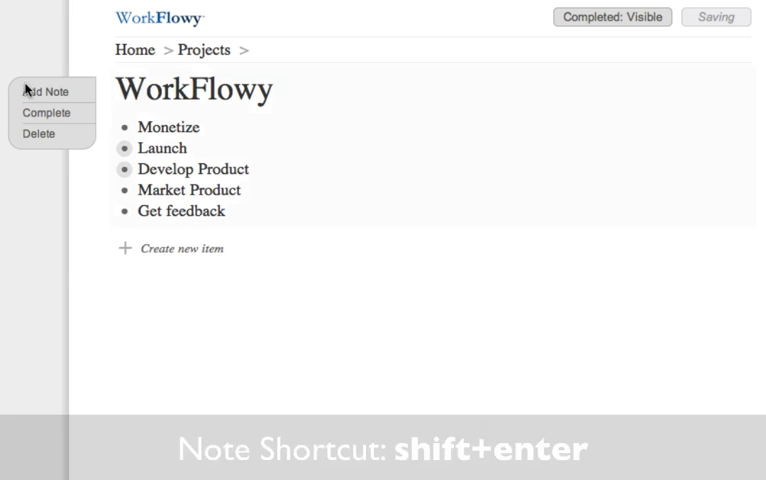
pyautogui.press('shift+enter')
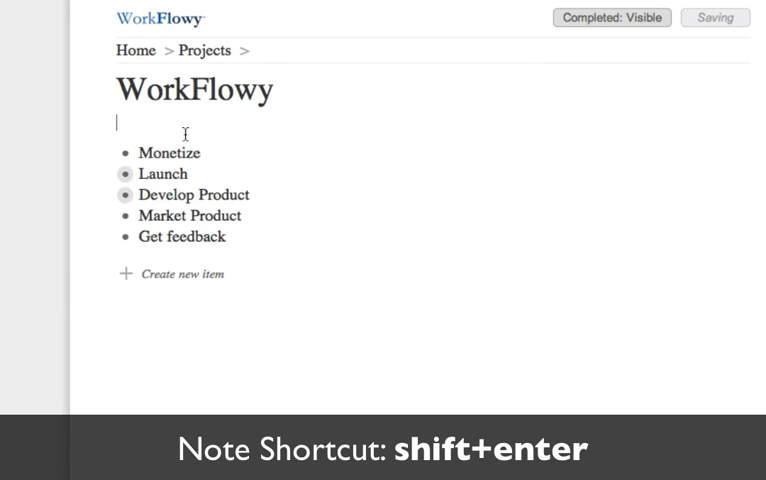
# Step: Write the note 'I love notes!', hide then show completed items, and delete an item
pyautogui.write('I love notes!')
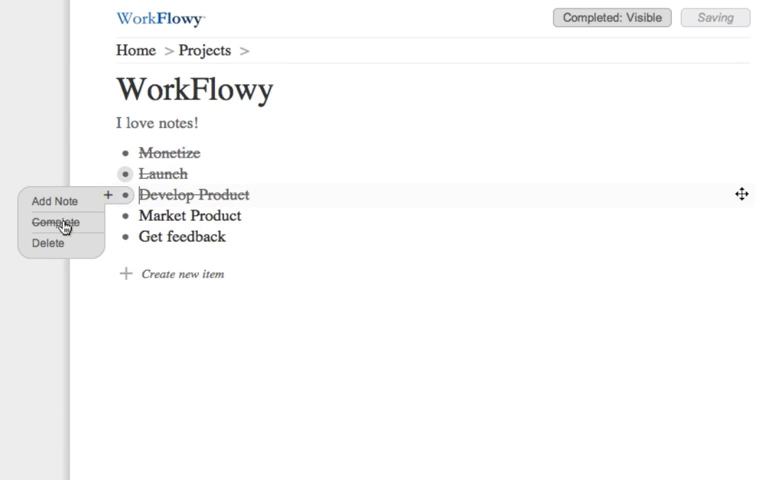
pyautogui.click(611, 20)
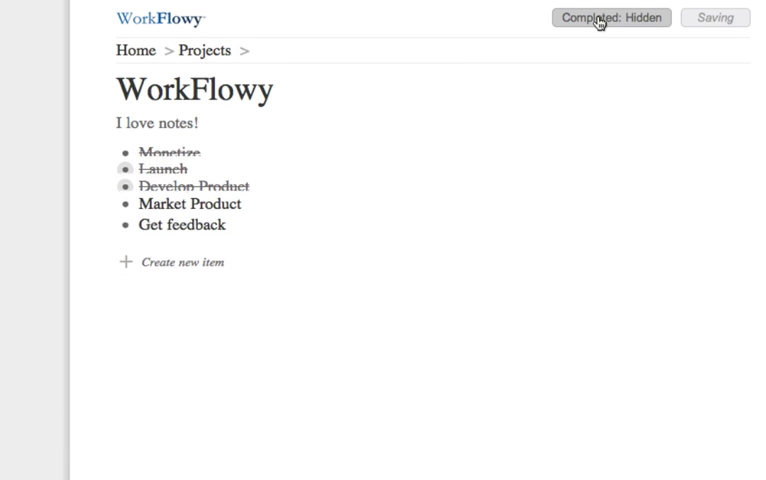
pyautogui.click(610, 18)
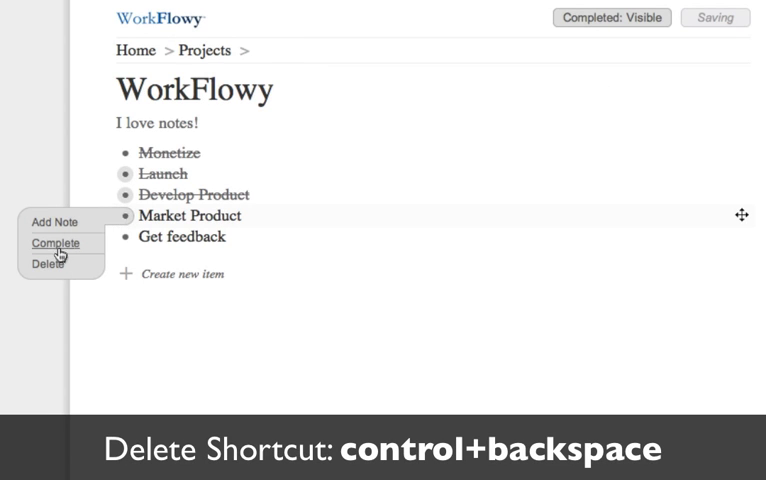
pyautogui.press('ctrl+backspace')
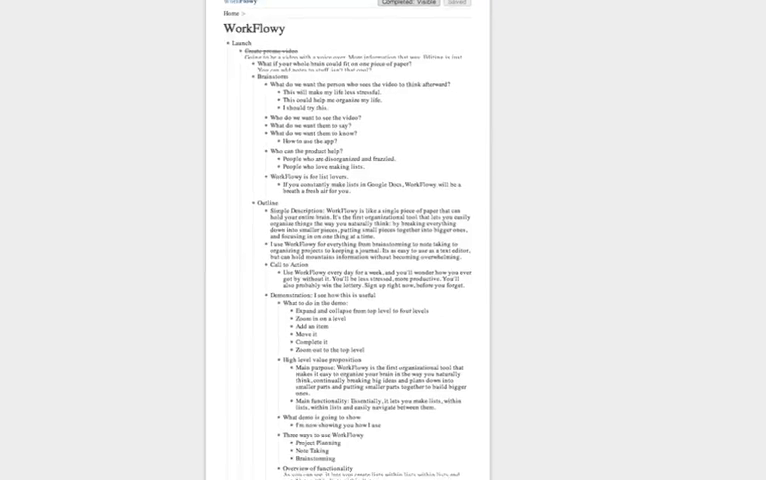
# Step: Scroll down through the large account's fully expanded nested outline
pyautogui.scroll(-3)
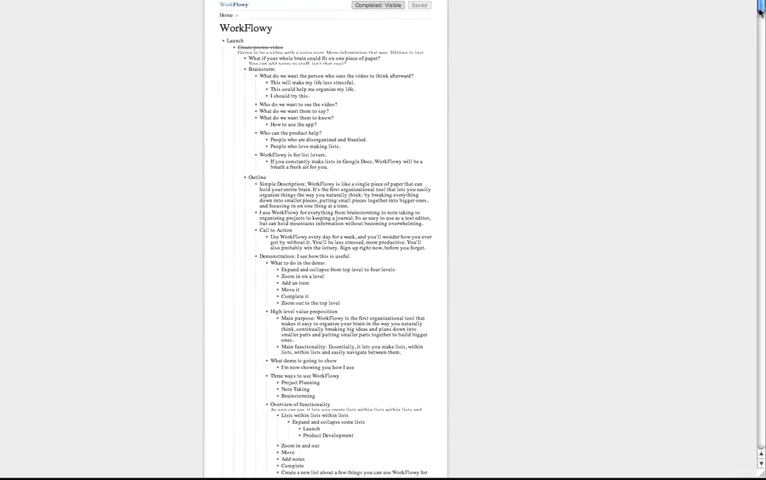
pyautogui.scroll(-3)
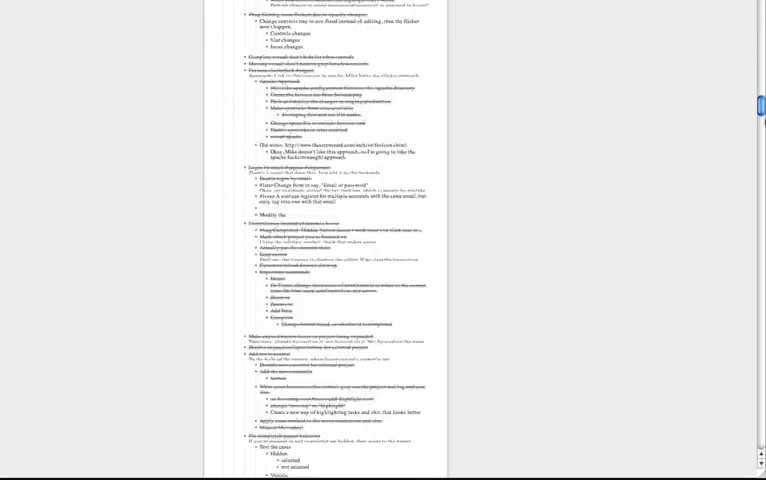
pyautogui.scroll(-3)
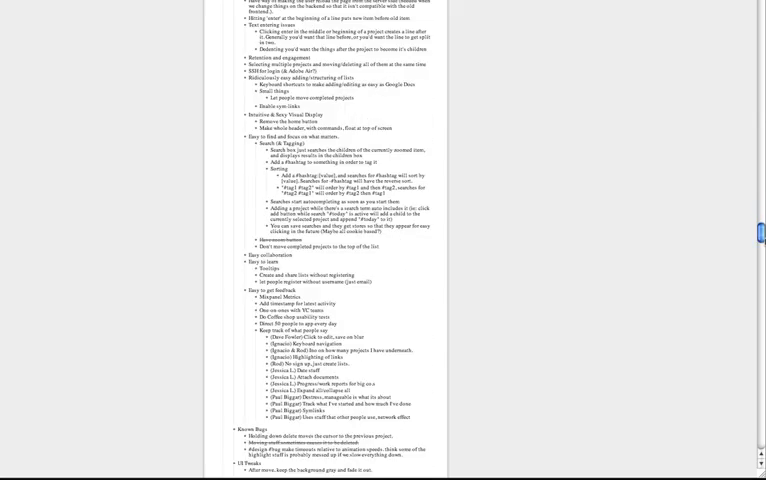
pyautogui.scroll(-3)
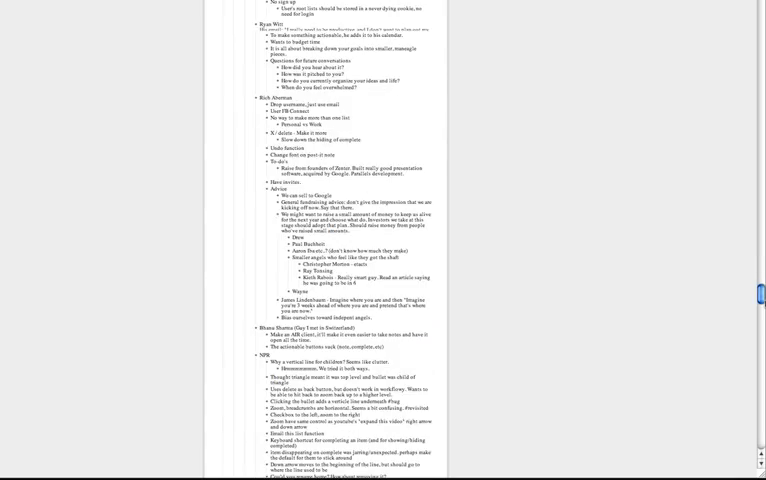
pyautogui.scroll(-3)
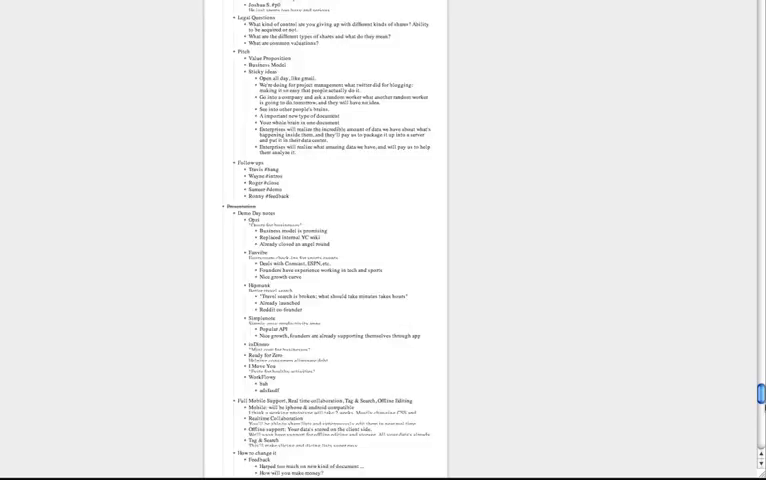
pyautogui.scroll(-3)
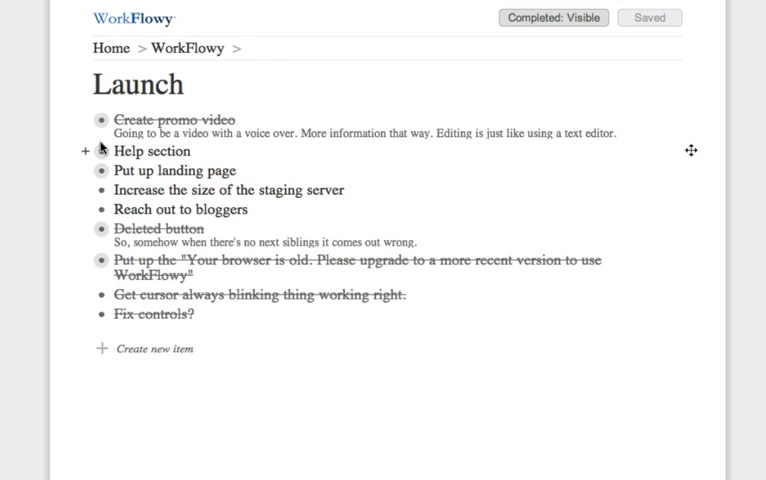
# Step: Zoom into the Help section item and type 'amount of complexity and' and 'This lets you focus in on what you'
pyautogui.click(99, 151)
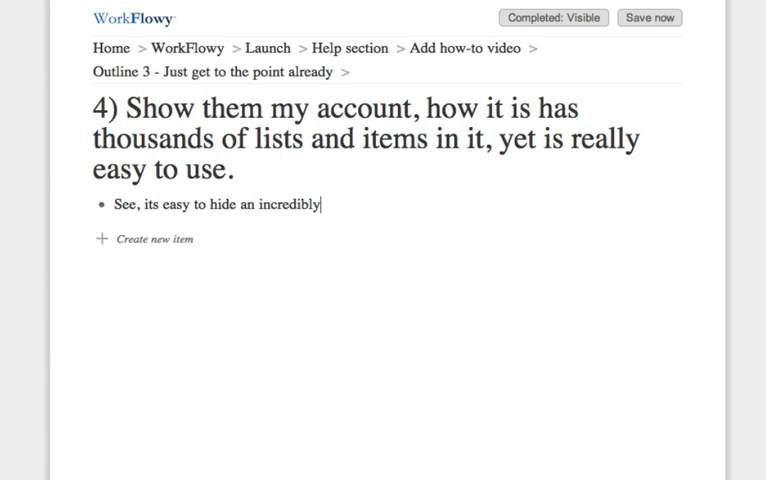
pyautogui.write('amount of complexity and detail in workflowy.')
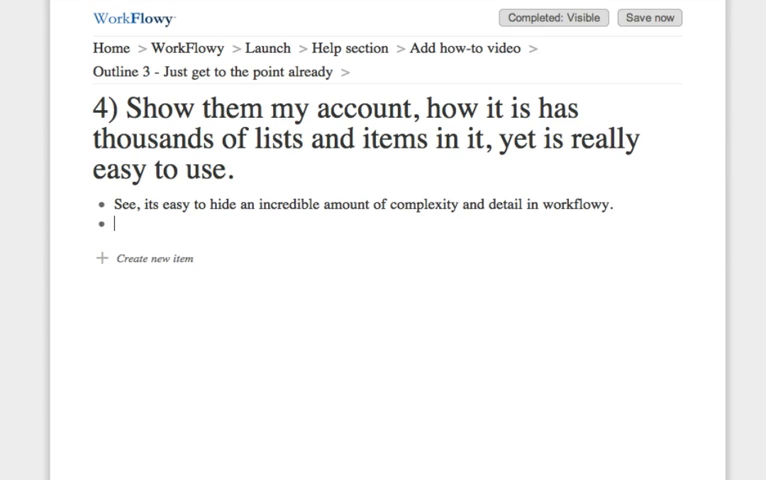
pyautogui.write('This lets you focus in on what you')
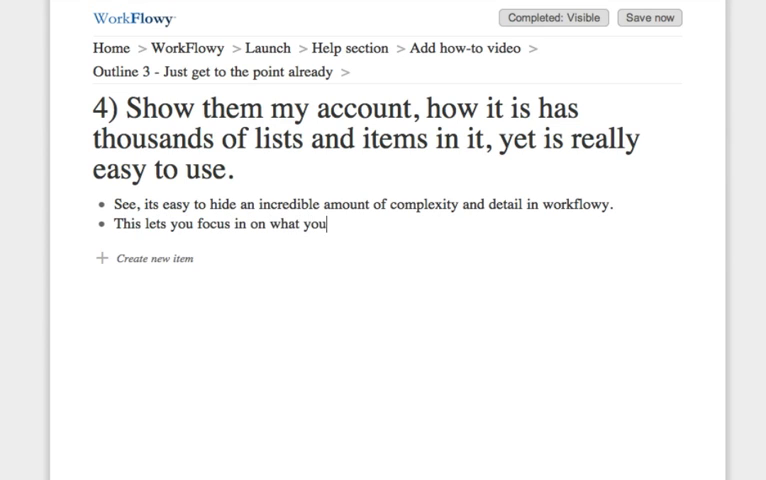